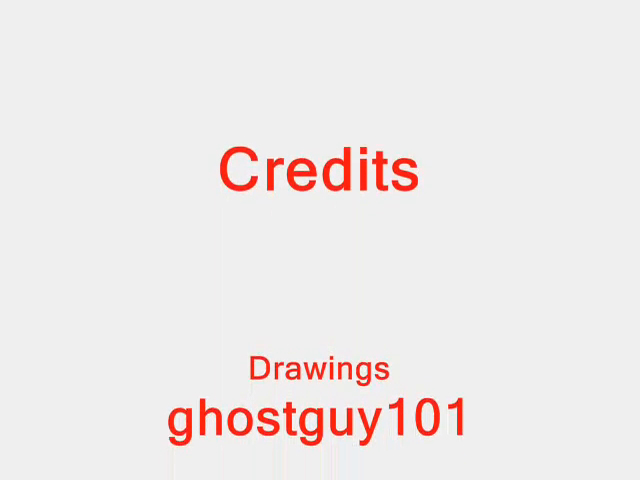
scroll("down", 3)
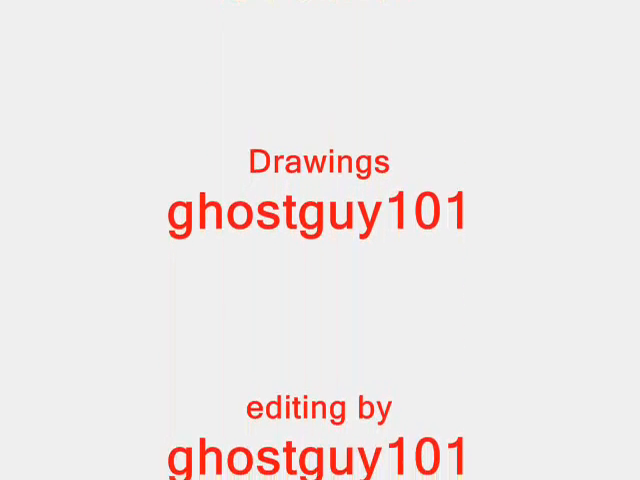